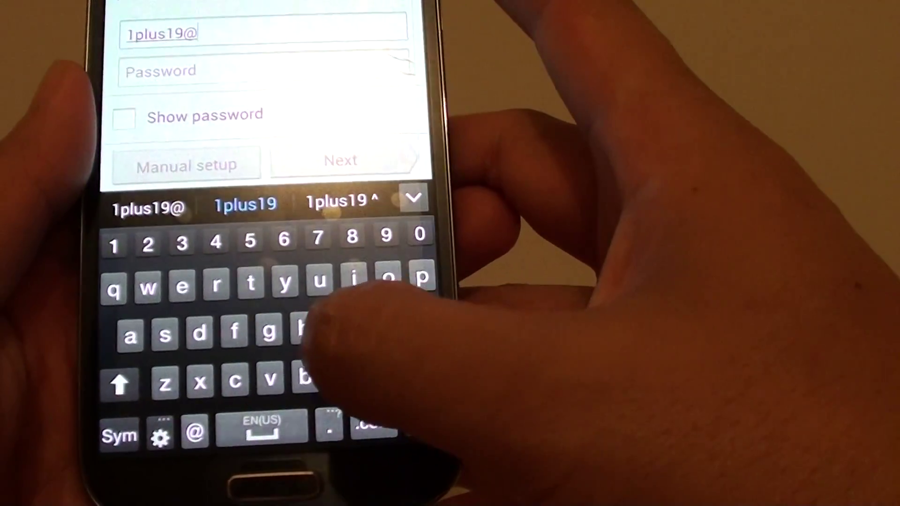
{"action": "type", "text": "gmail.com"}
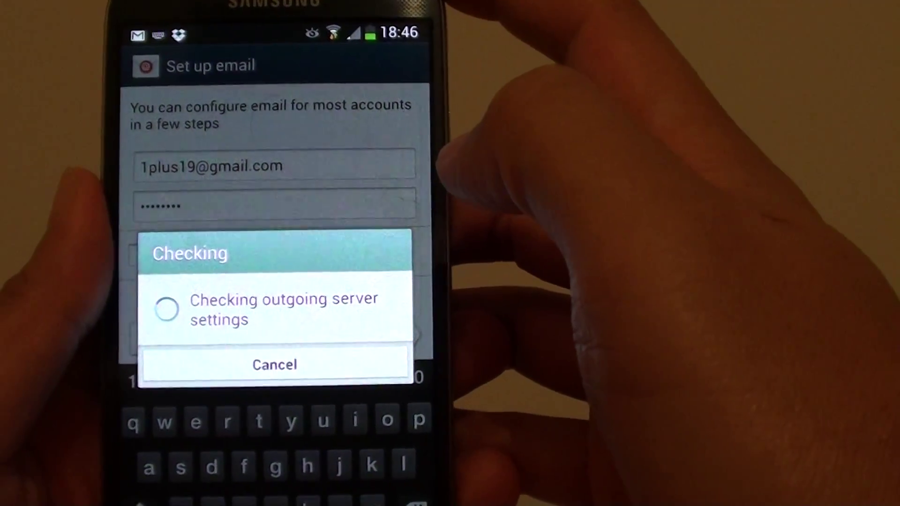
{"action": "left_click", "coordinate": [275, 364]}
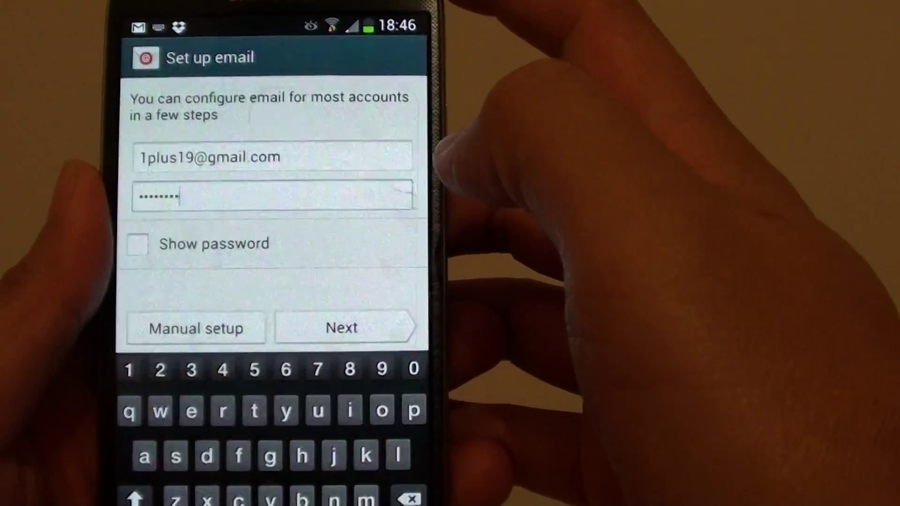